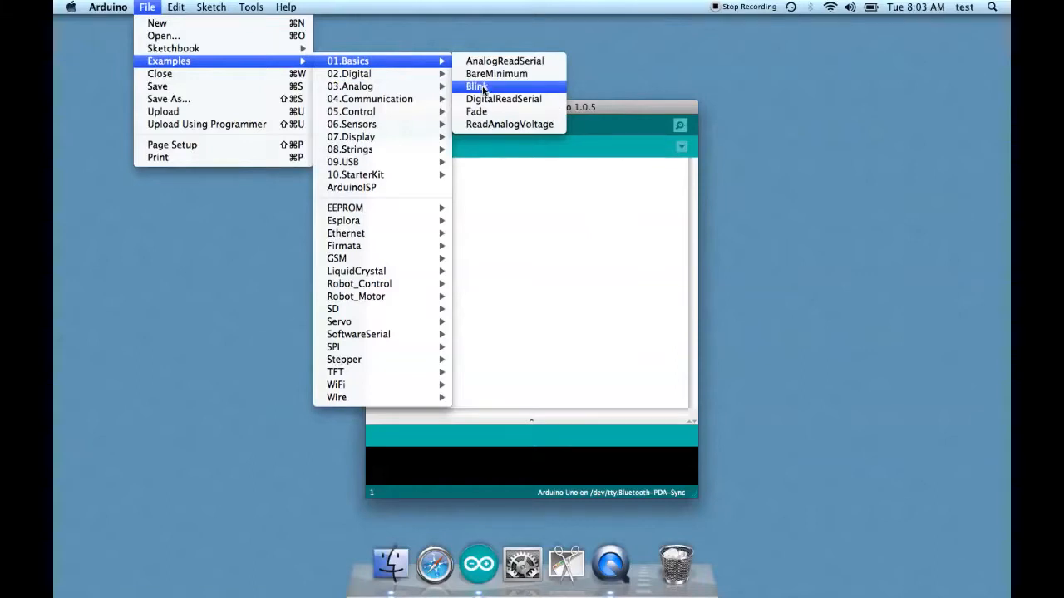
Step: Load the Blink example sketch from File > Examples > 01.Basics
click(476, 86)
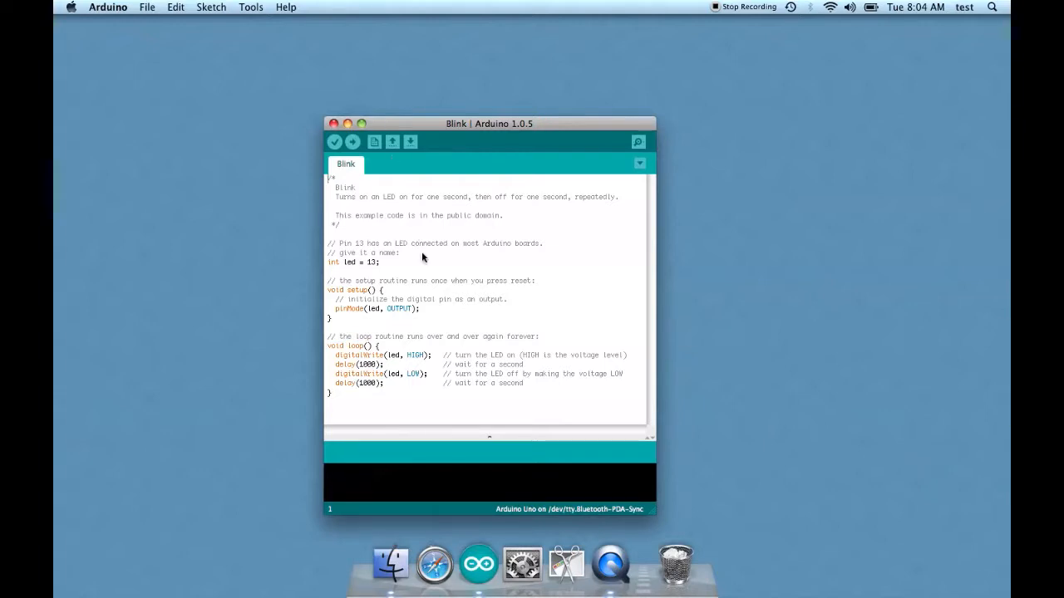
mouse_move(267, 68)
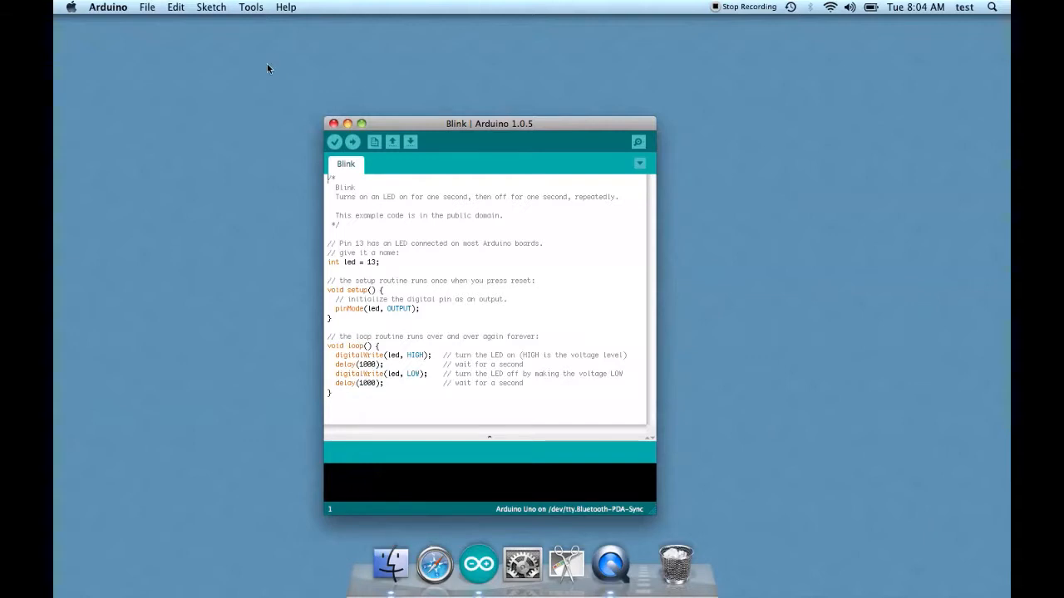
click(250, 7)
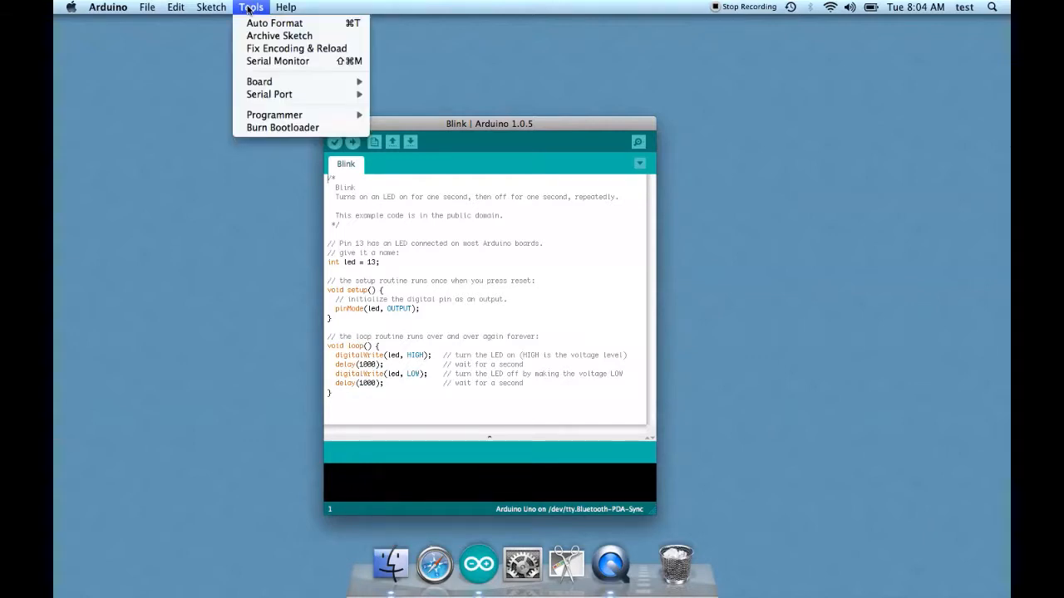
click(259, 80)
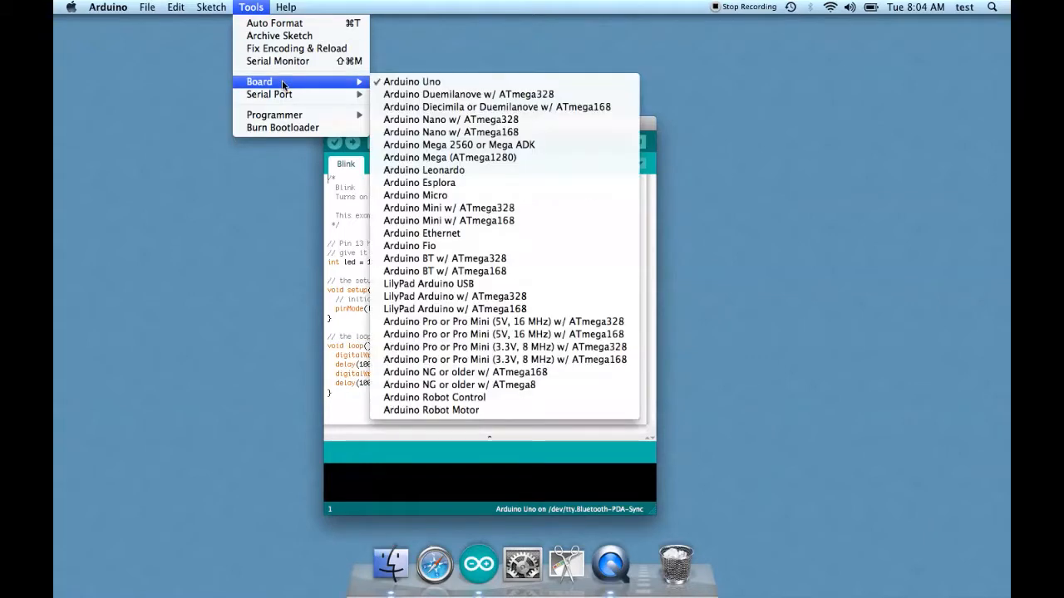
mouse_move(412, 82)
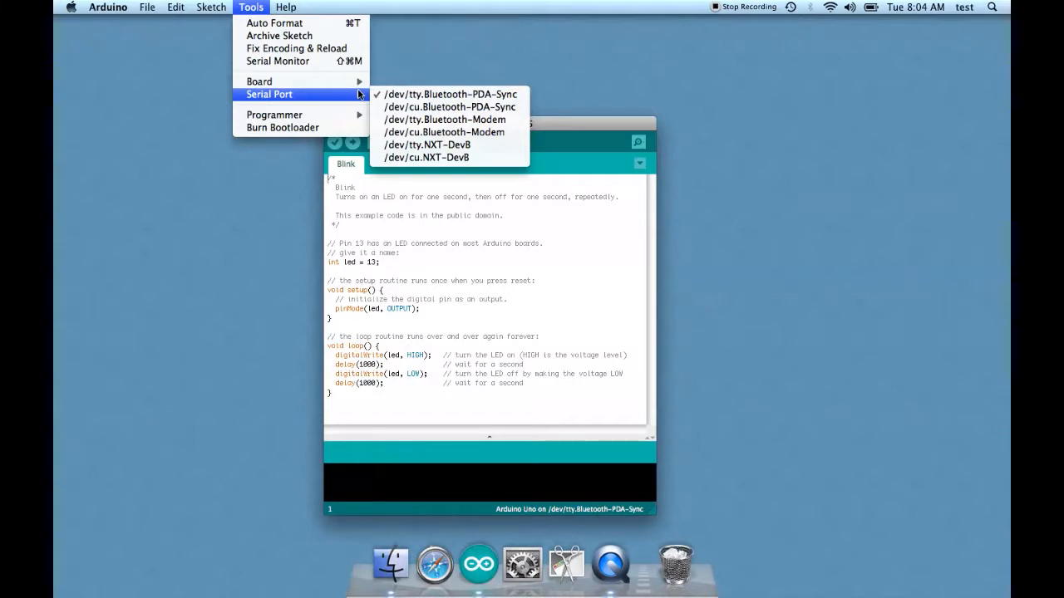
mouse_move(356, 93)
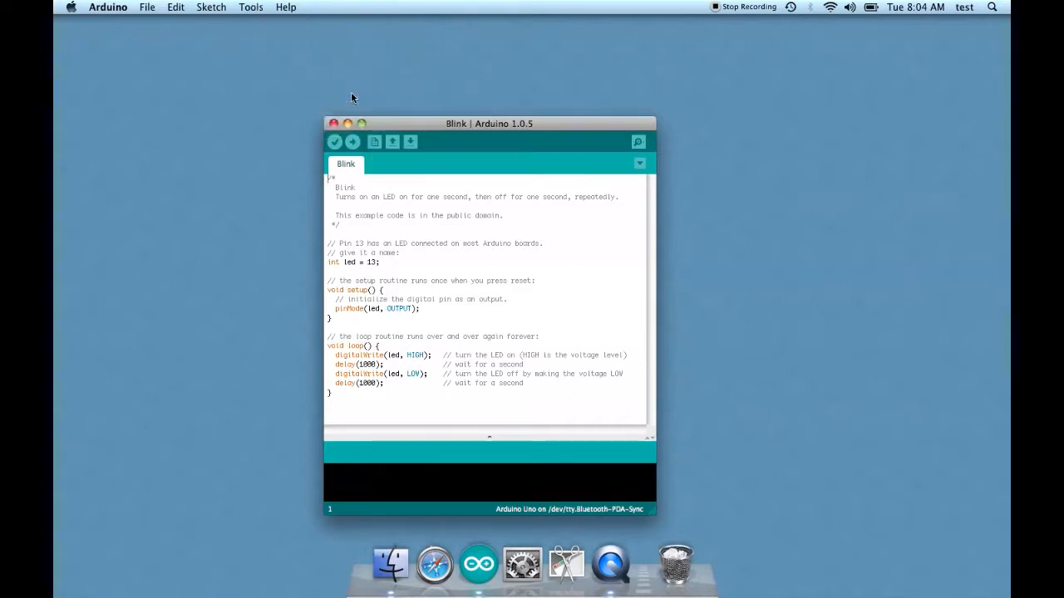
Step: Upload Blink to the Arduino Uno until the console reports Done uploading (1,084 bytes)
drag(488, 123, 529, 96)
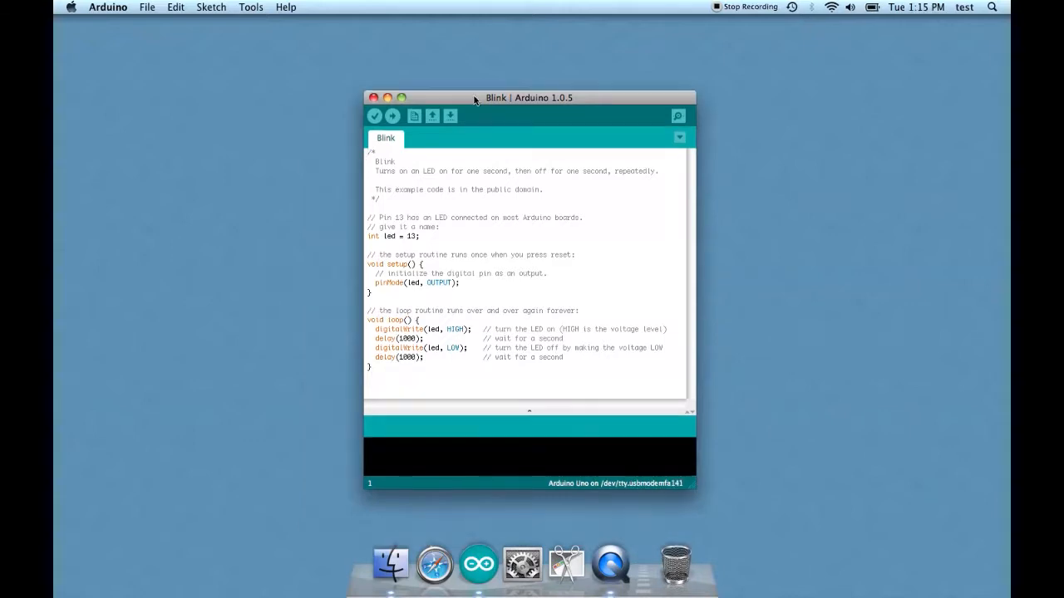
click(392, 116)
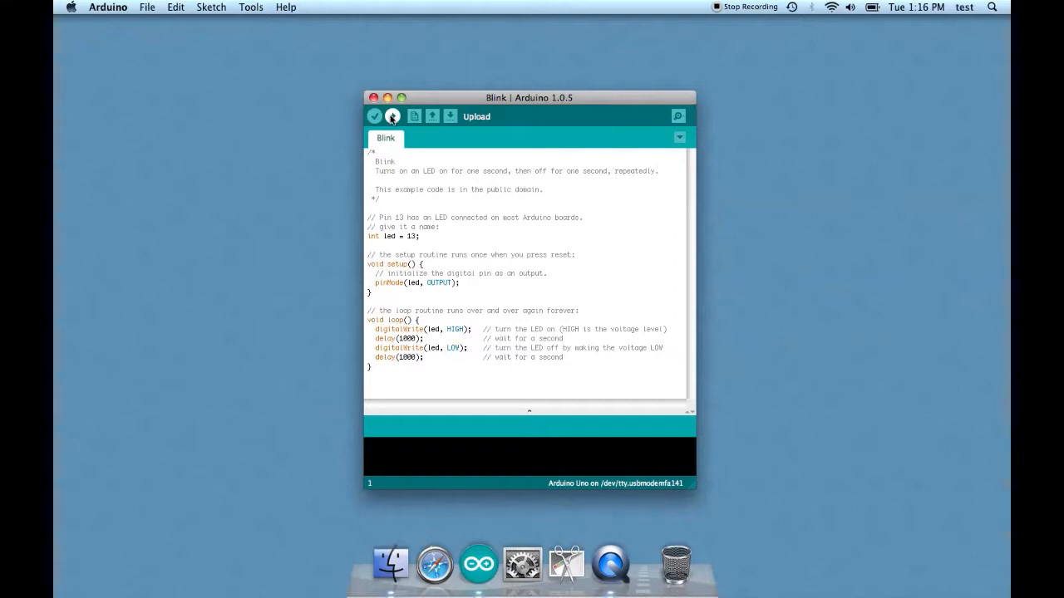
click(392, 117)
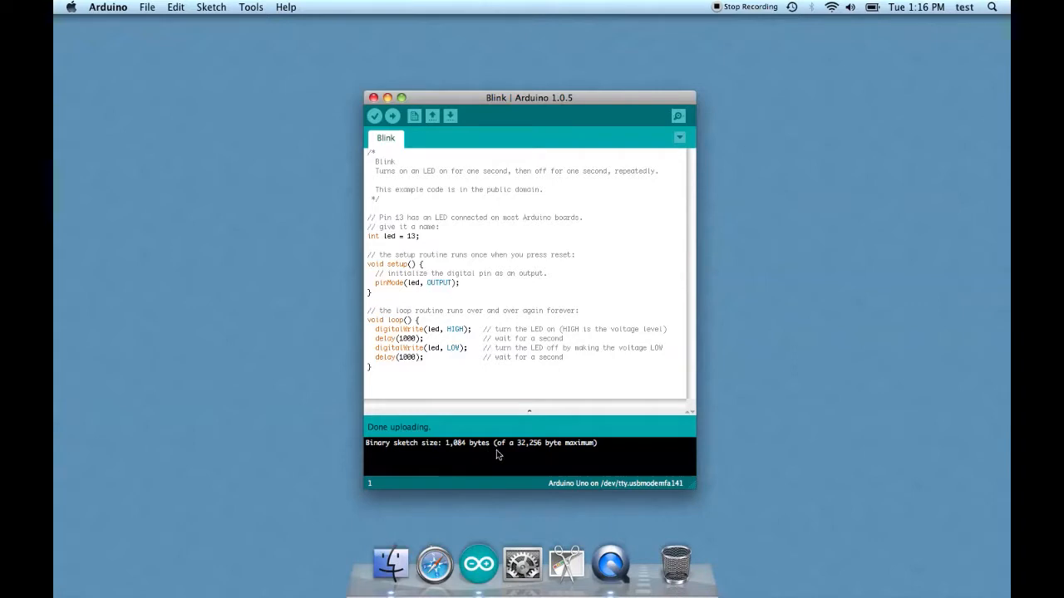
mouse_move(513, 451)
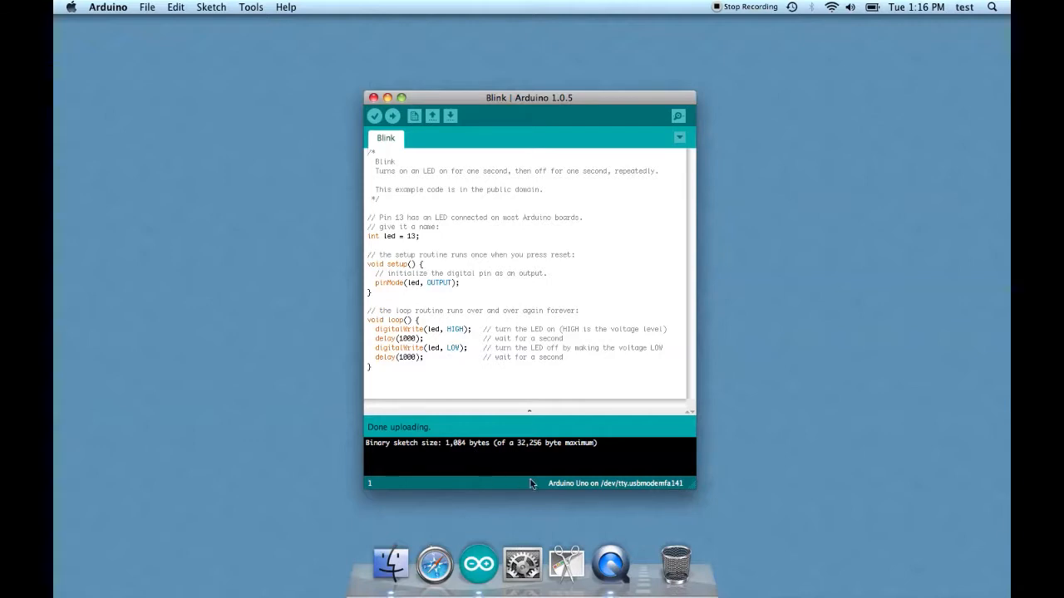
mouse_move(509, 422)
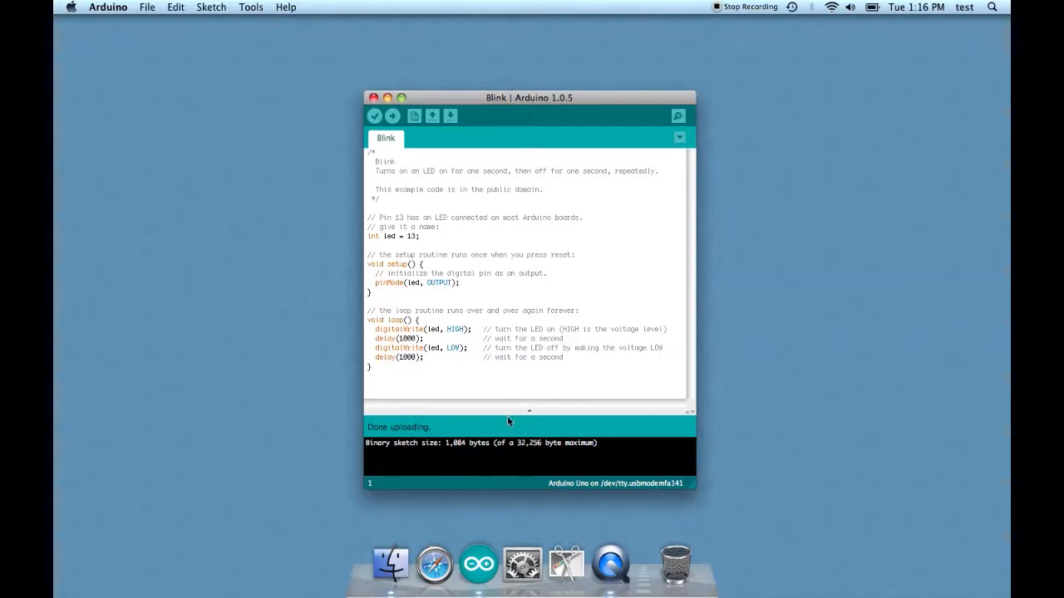
mouse_move(579, 260)
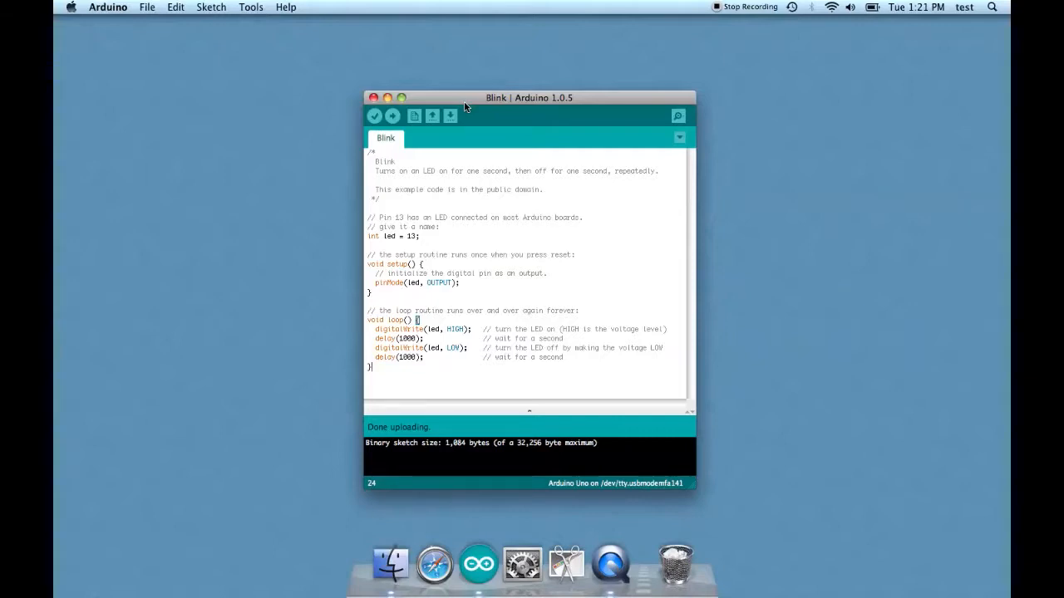
Step: Change the target board from Arduino Uno to Arduino Mega (ATmega1280)
click(250, 7)
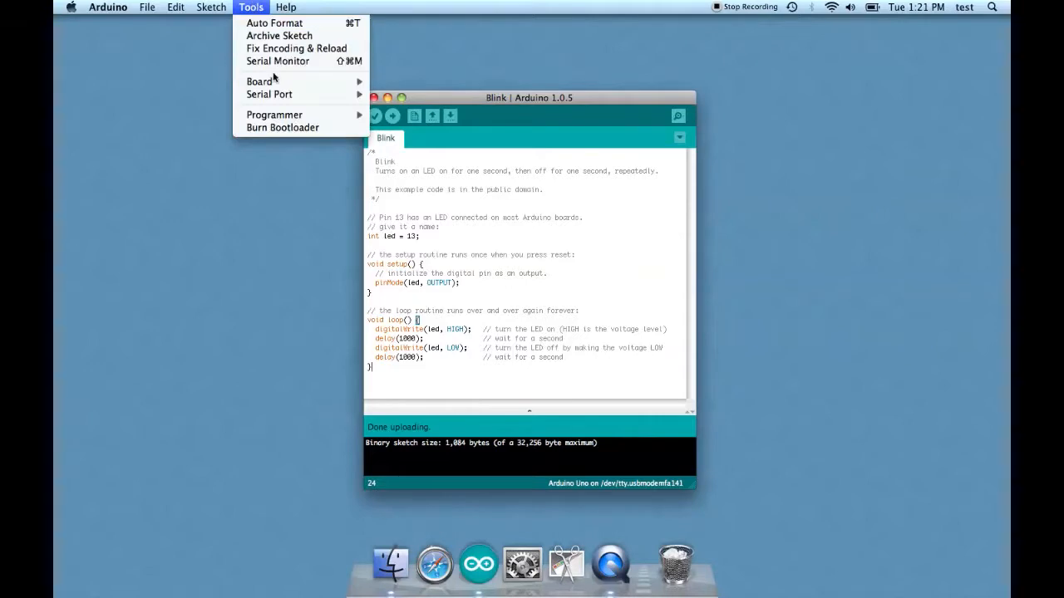
click(259, 80)
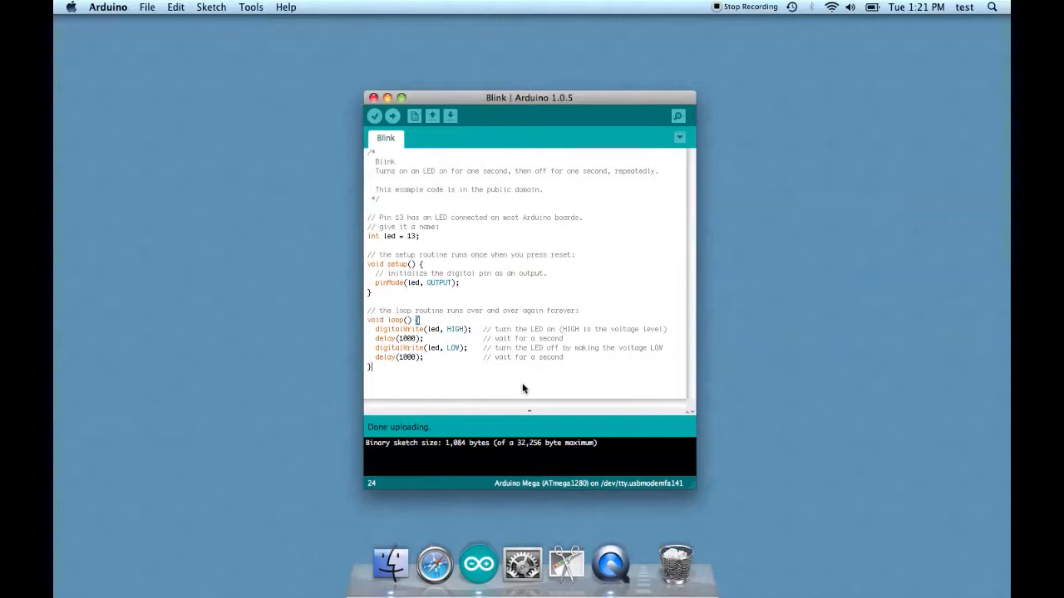
mouse_move(495, 315)
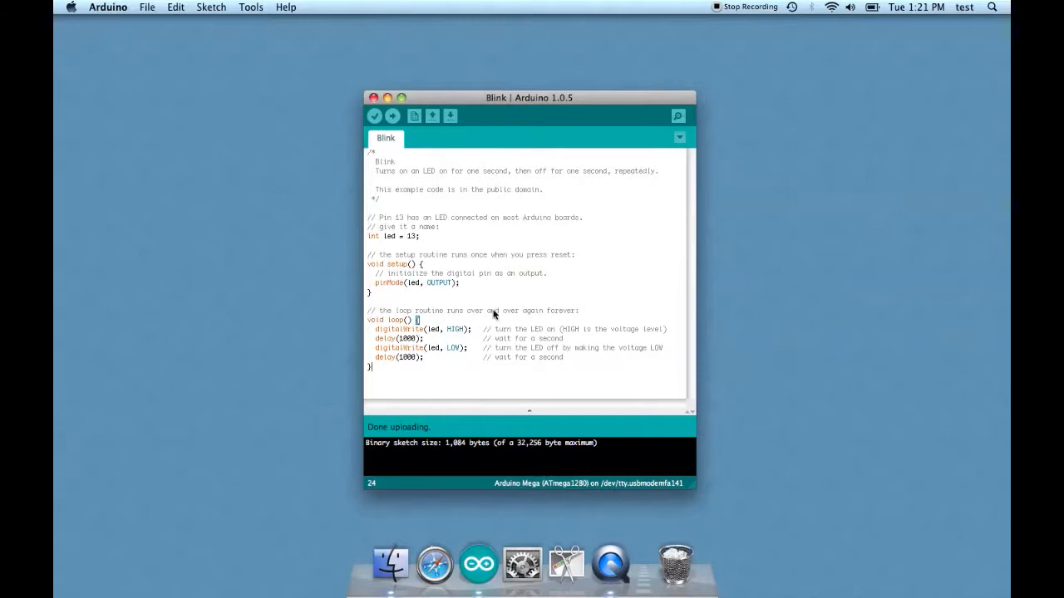
Step: Attempt the upload with the Mega board, get a programmer-not-responding error, and show the board list
click(392, 116)
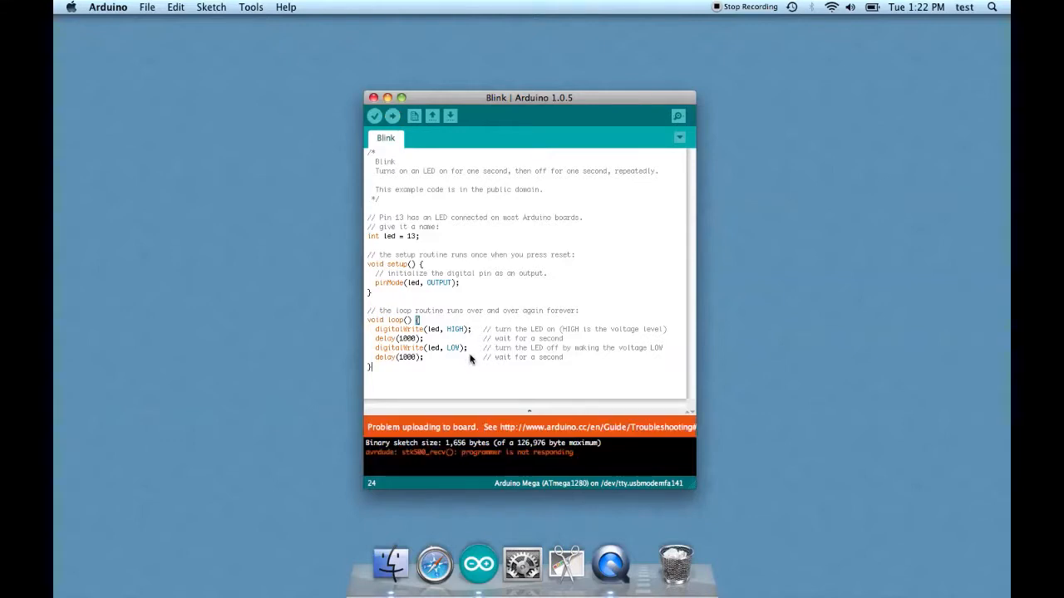
mouse_move(475, 389)
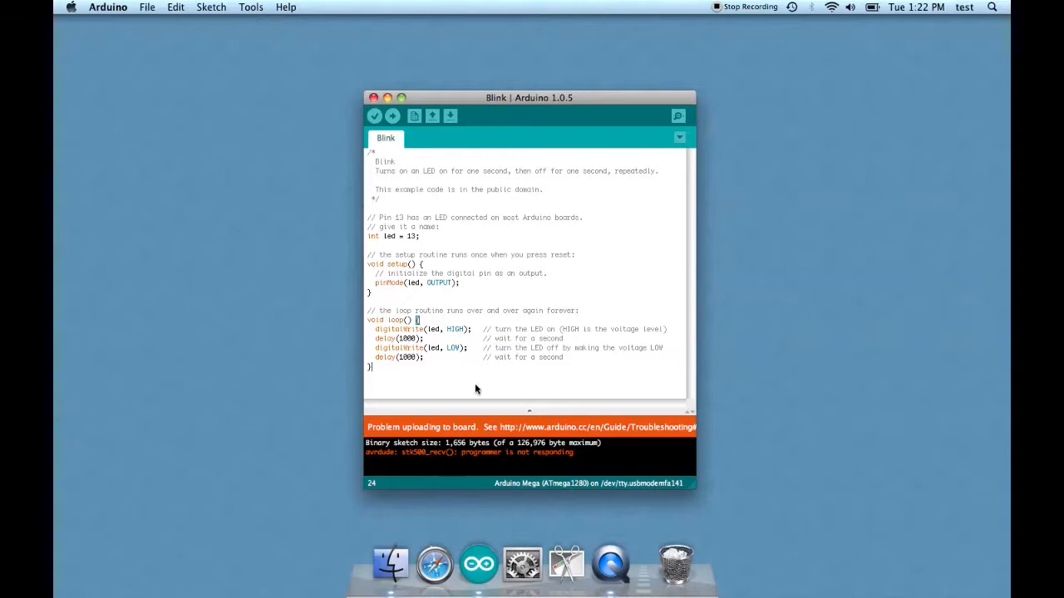
mouse_move(418, 462)
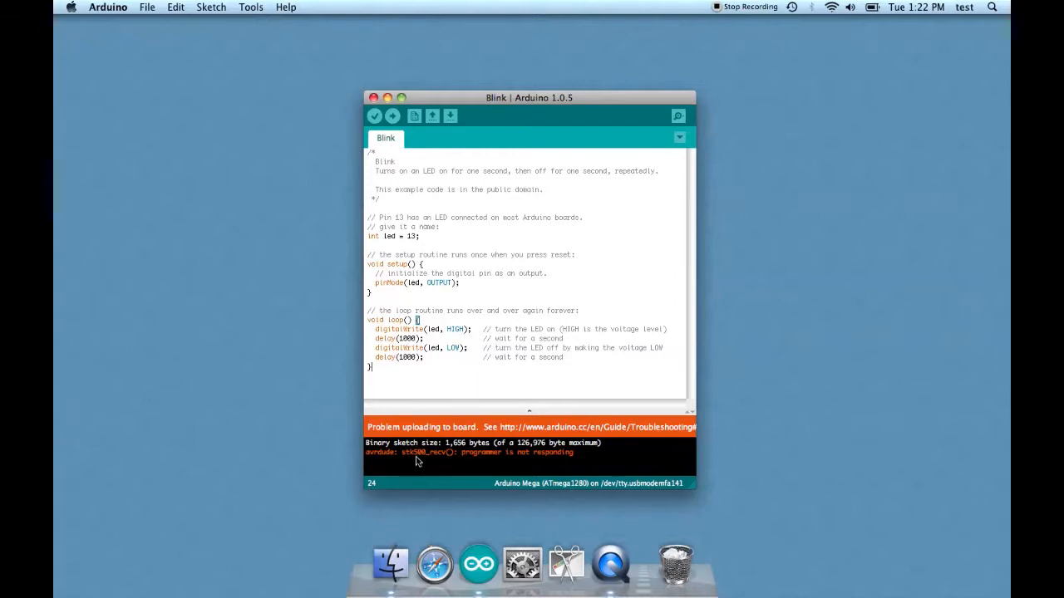
mouse_move(545, 450)
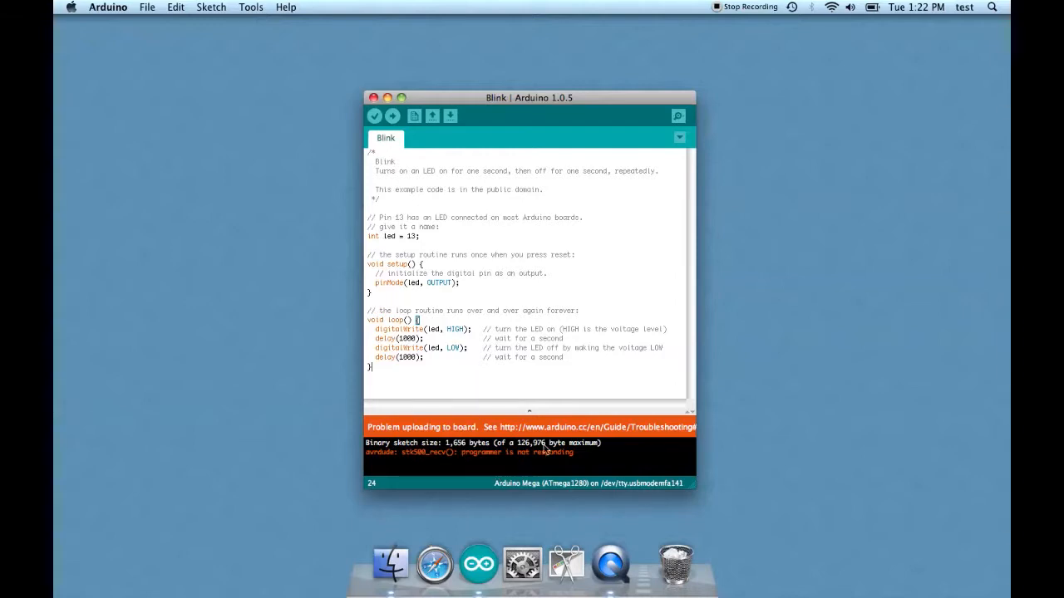
click(249, 7)
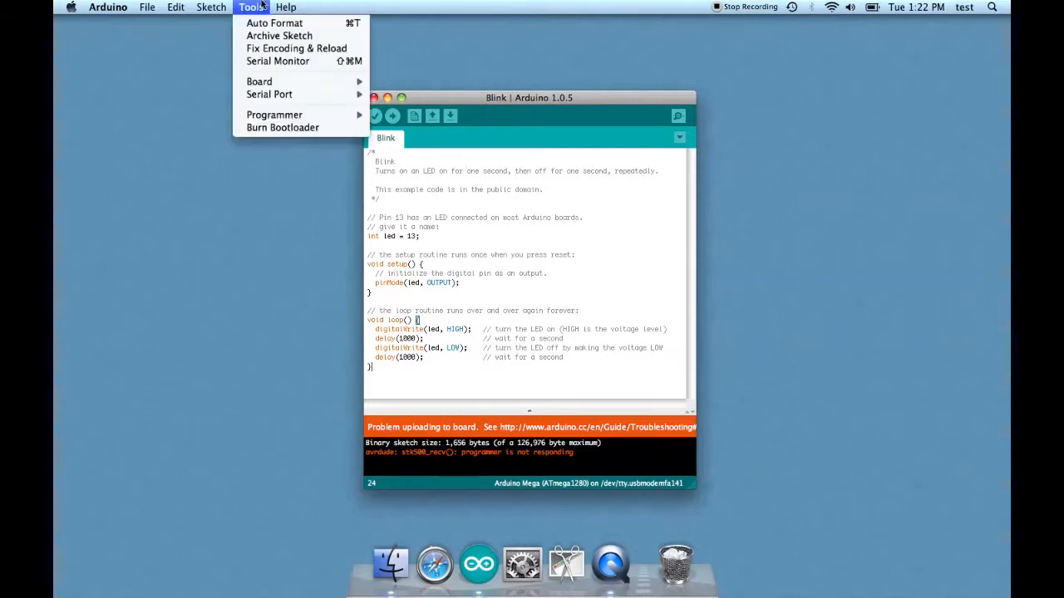
click(259, 79)
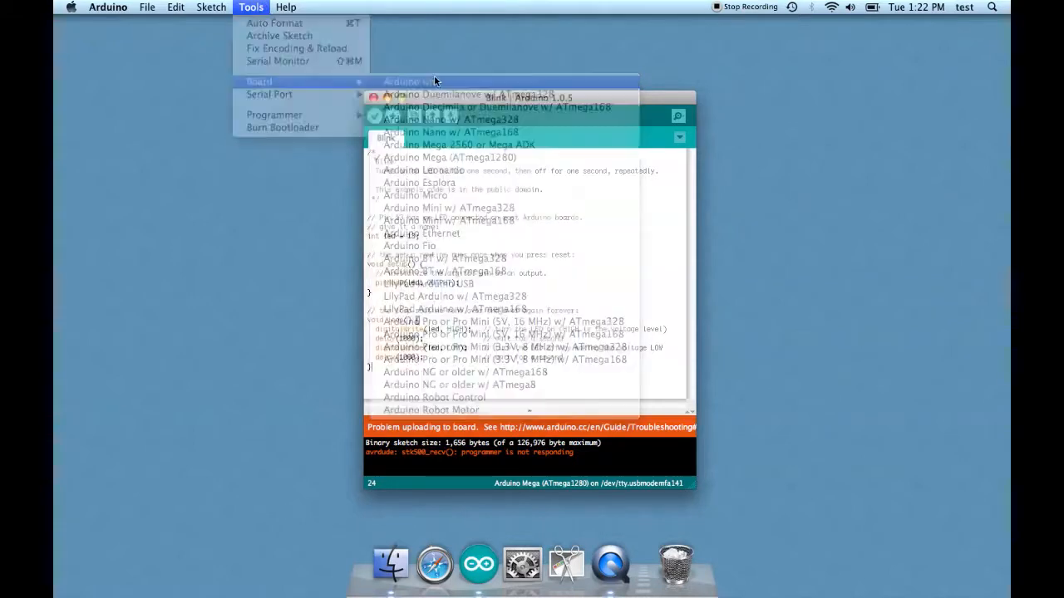